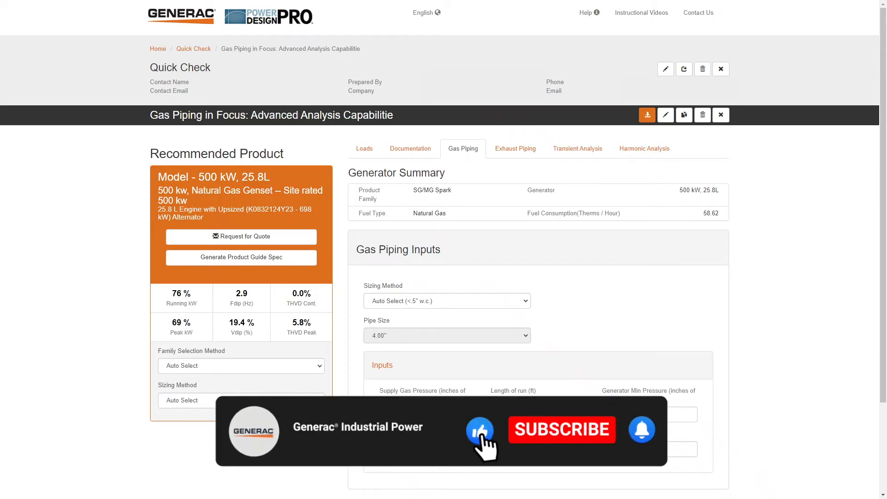
Scroll down the Gas Piping tab to show the 0.17 in. w.c. pressure-drop solution table
{"action": "left_click", "coordinate": [560, 429]}
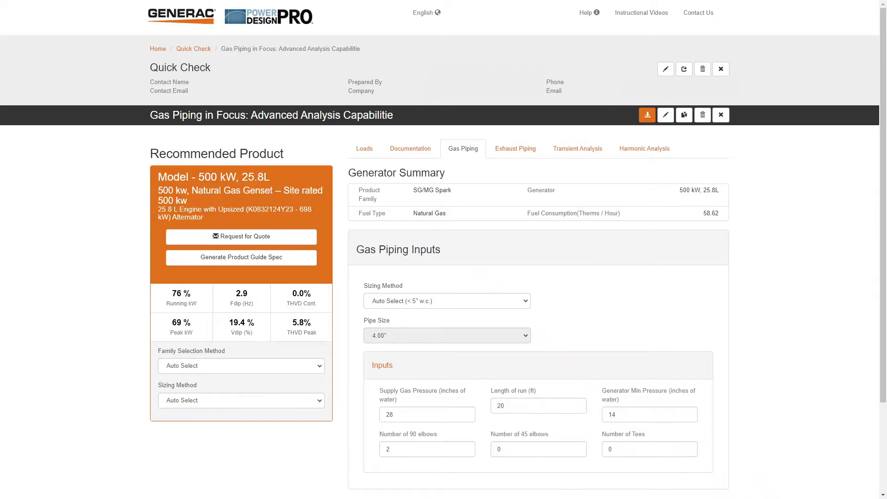
{"action": "scroll", "scroll_direction": "down", "scroll_amount": 3}
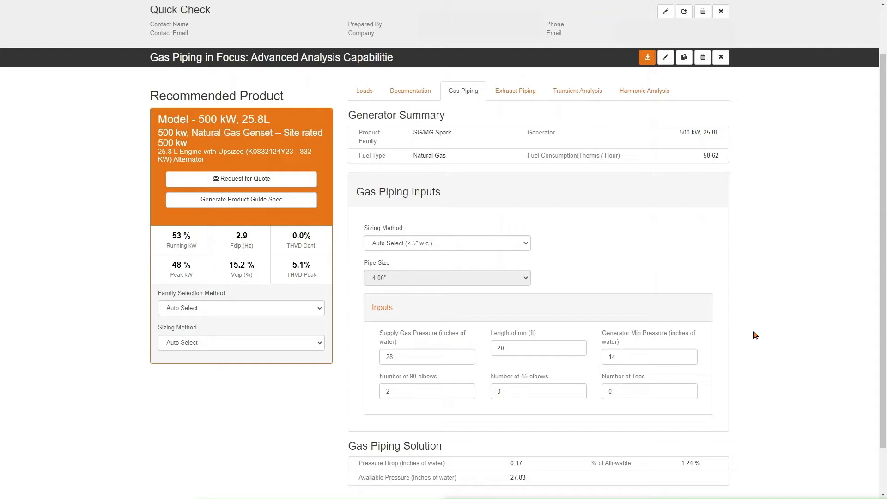
{"action": "mouse_move", "coordinate": [583, 289]}
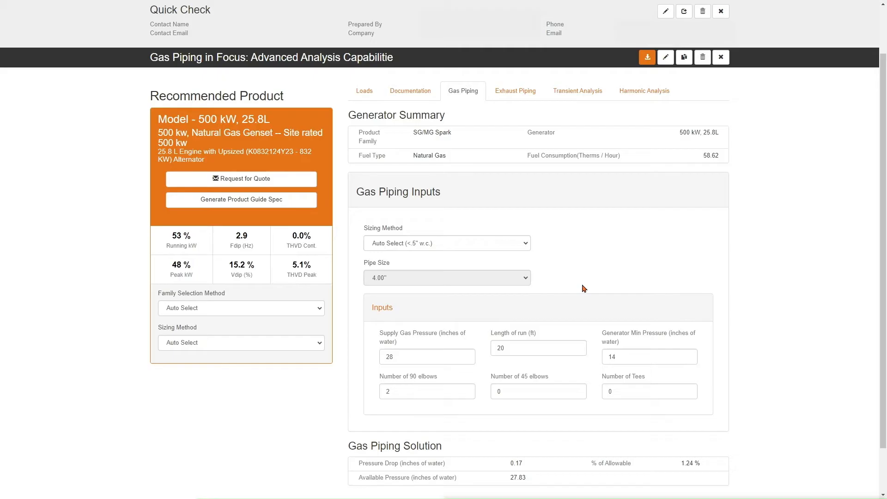
{"action": "double_click", "coordinate": [232, 133]}
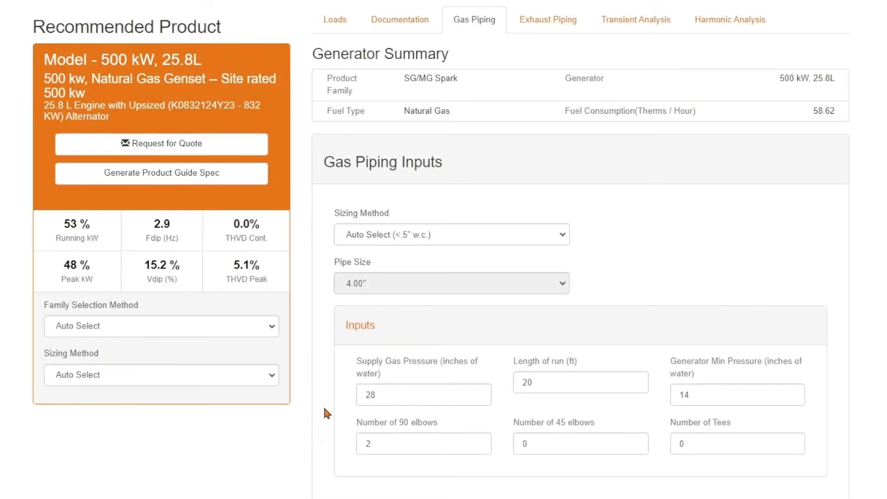
{"action": "mouse_move", "coordinate": [368, 413]}
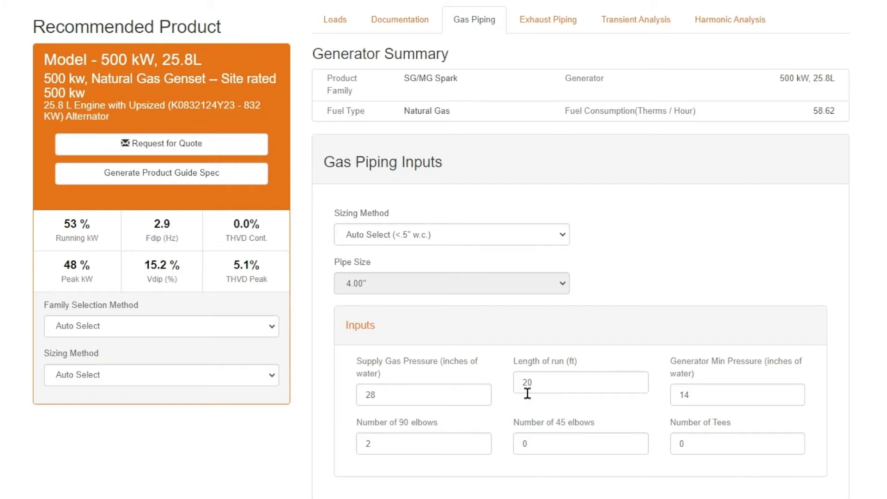
{"action": "mouse_move", "coordinate": [533, 406]}
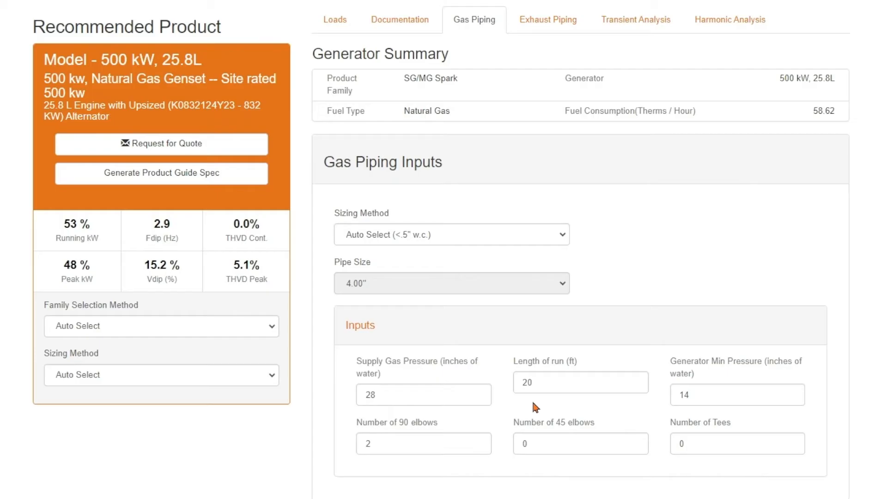
{"action": "mouse_move", "coordinate": [366, 472]}
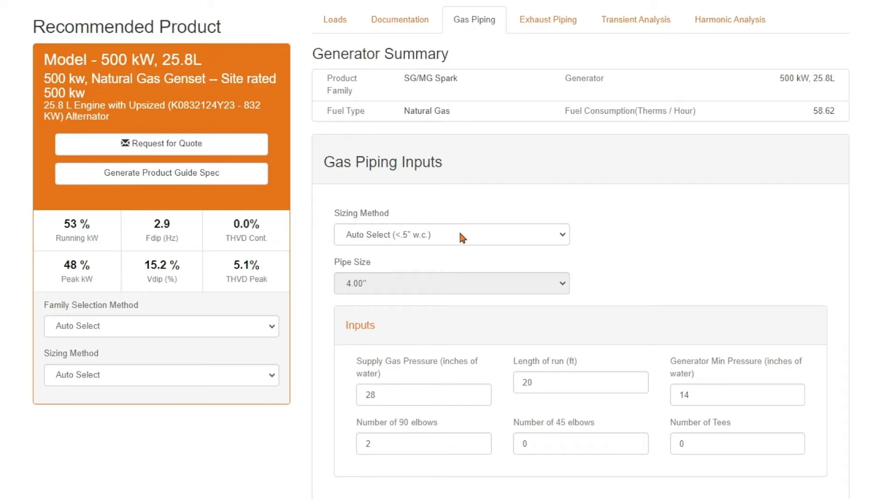
{"action": "mouse_move", "coordinate": [398, 275]}
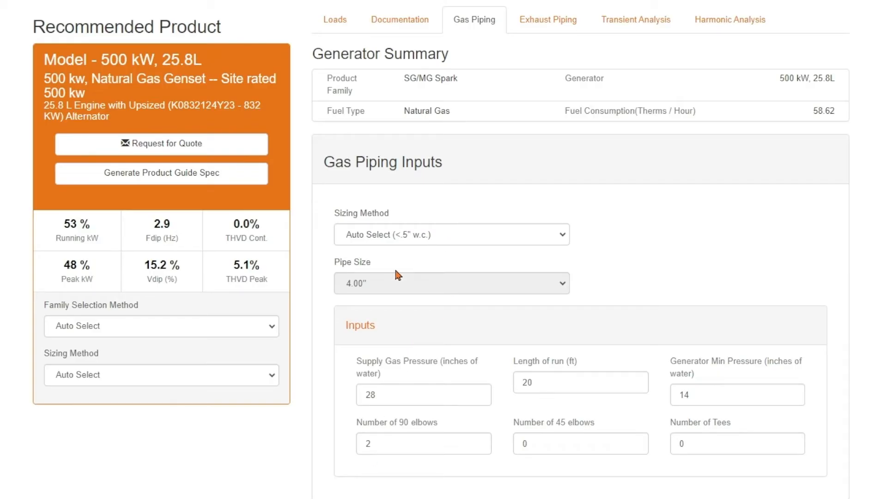
{"action": "mouse_move", "coordinate": [435, 246]}
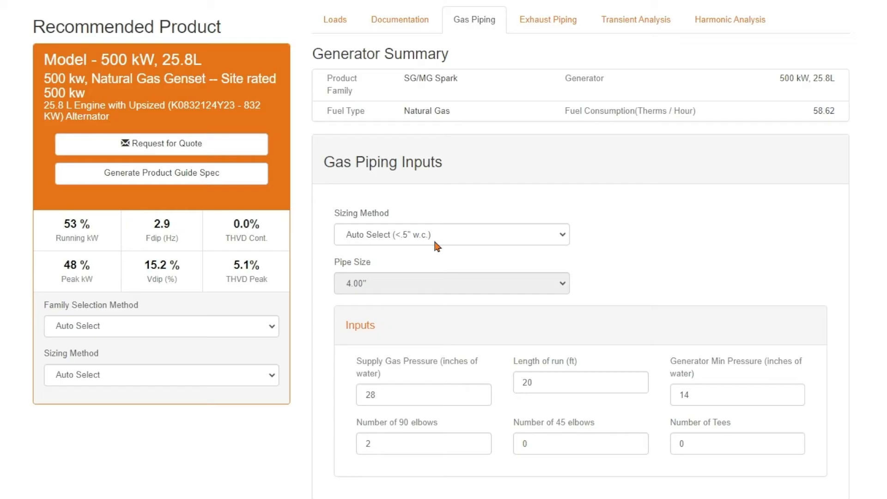
{"action": "mouse_move", "coordinate": [433, 246]}
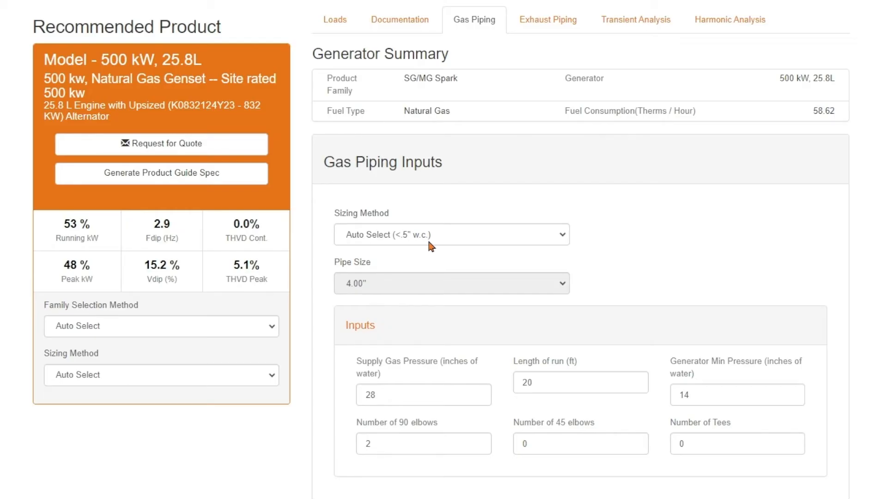
{"action": "mouse_move", "coordinate": [336, 264]}
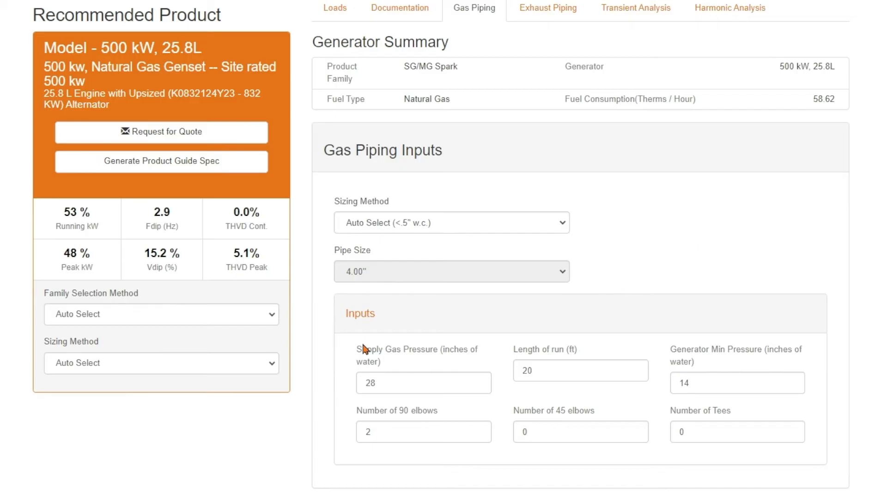
Check the 0.17-inch, 1.24%-of-allowable solution, then expand the Sizing Method dropdown
{"action": "scroll", "scroll_direction": "down", "scroll_amount": 3}
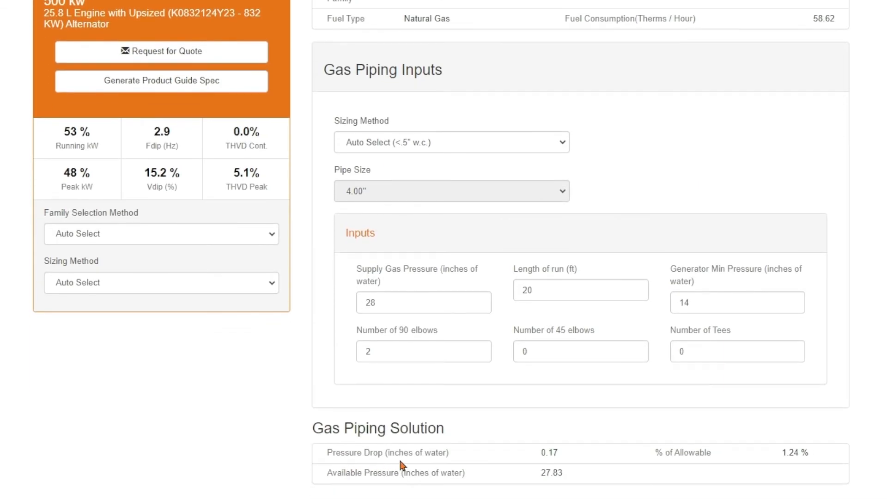
{"action": "mouse_move", "coordinate": [555, 464]}
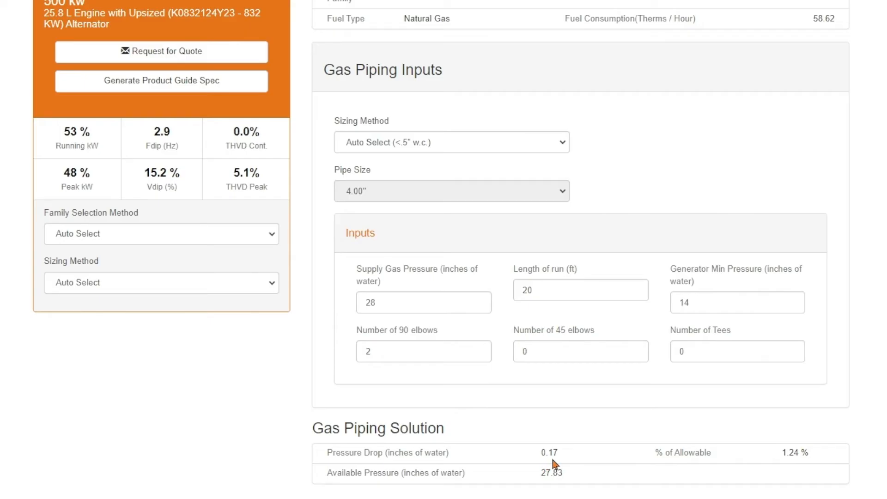
{"action": "left_click", "coordinate": [451, 142]}
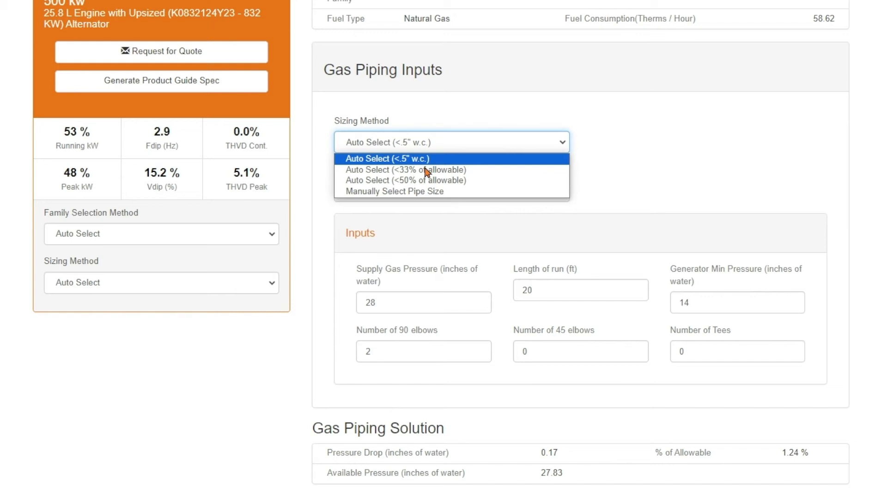
Select 'Auto Select (<33% of allowable)', giving a 2.00" pipe, and reopen the sizing list
{"action": "left_click", "coordinate": [405, 169]}
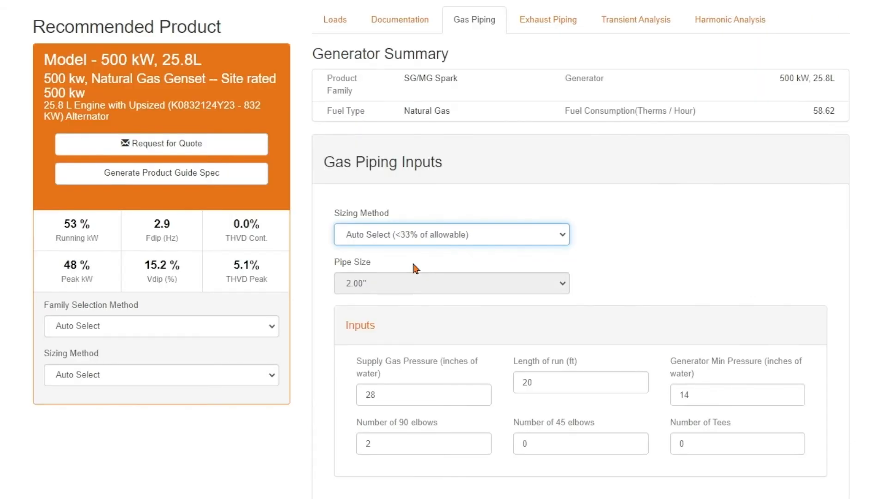
{"action": "mouse_move", "coordinate": [350, 306]}
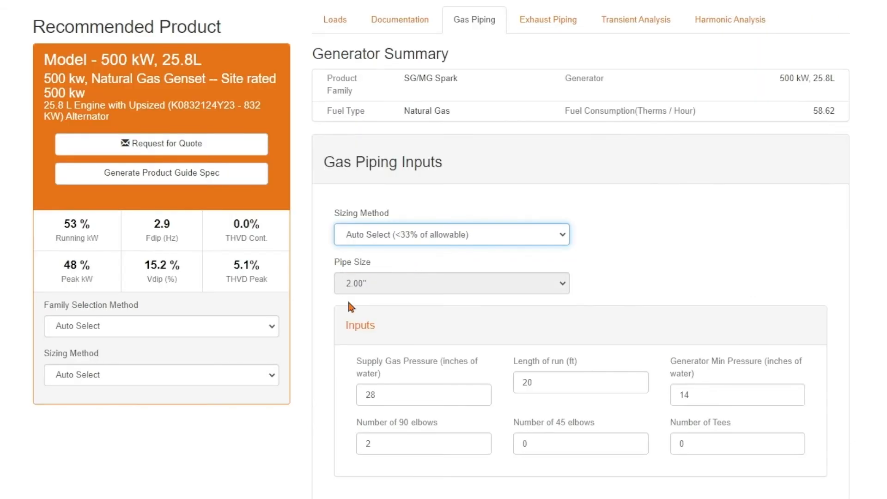
{"action": "mouse_move", "coordinate": [424, 261]}
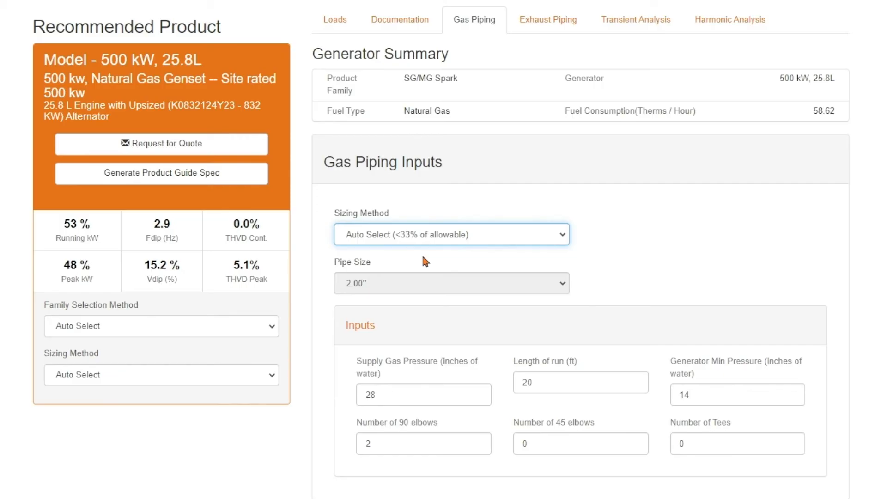
{"action": "left_click", "coordinate": [451, 234]}
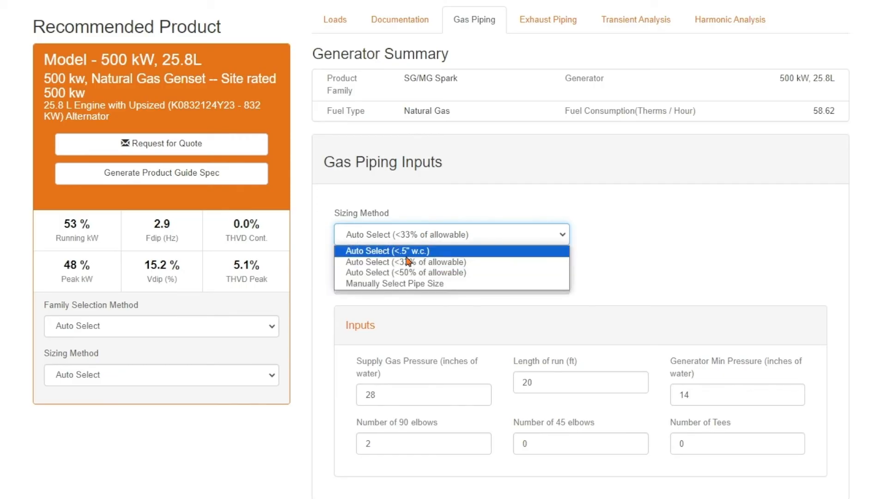
Choose 'Auto Select (<.5" w.c.)' to restore the 4.00" pipe and view the solution
{"action": "left_click", "coordinate": [387, 250]}
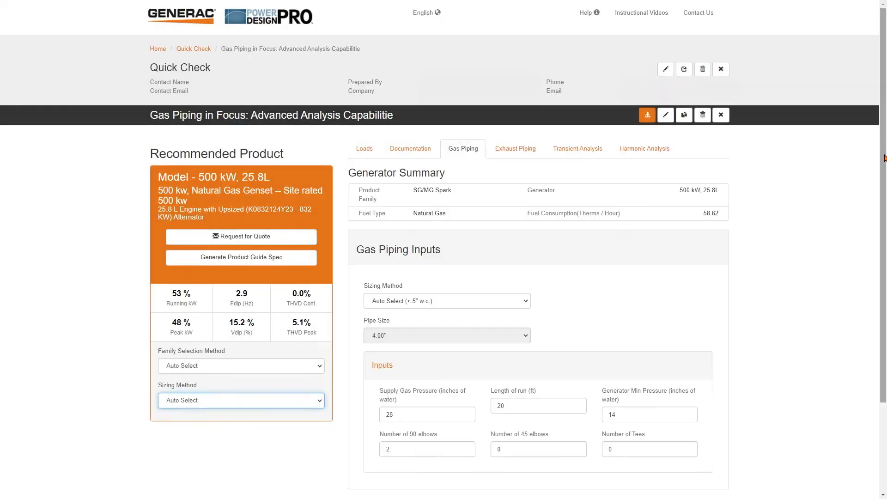
{"action": "scroll", "scroll_direction": "down", "scroll_amount": 3}
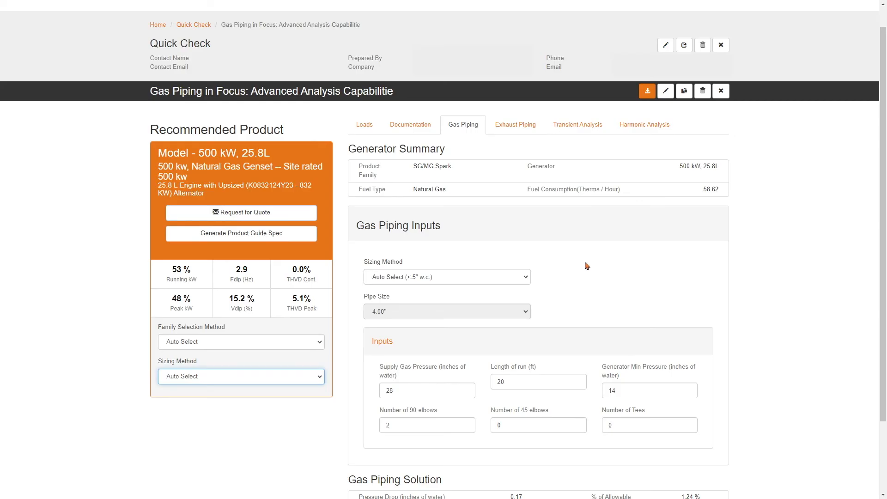